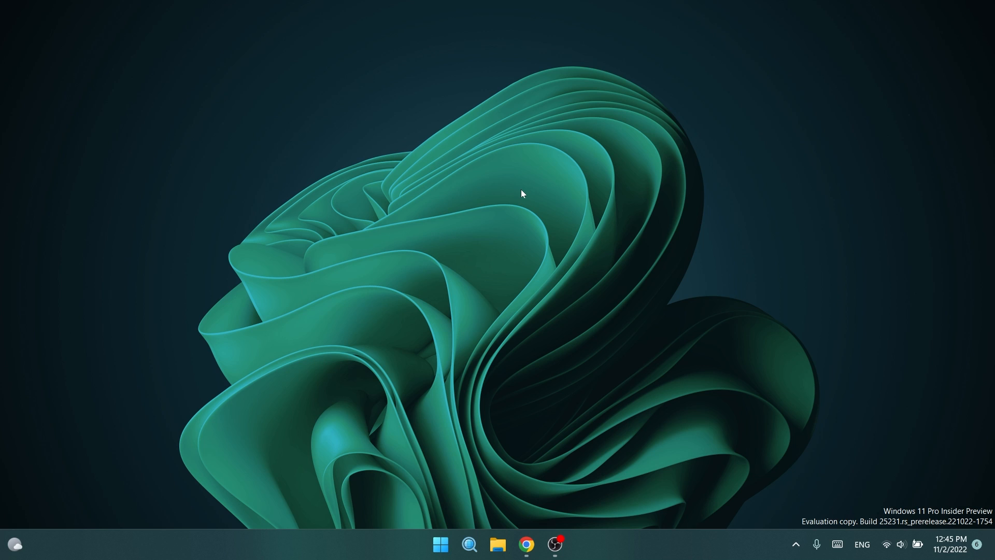
Step: Launch Task Manager from the Start button's right-click menu
click(554, 544)
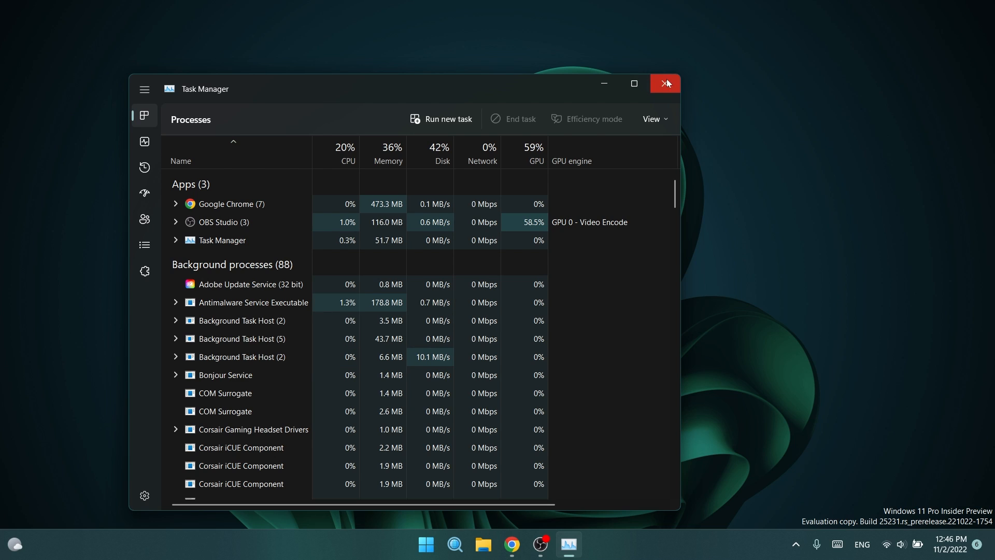
Step: Close Task Manager, leaving the ViVeTool GitHub releases page in Edge
click(665, 83)
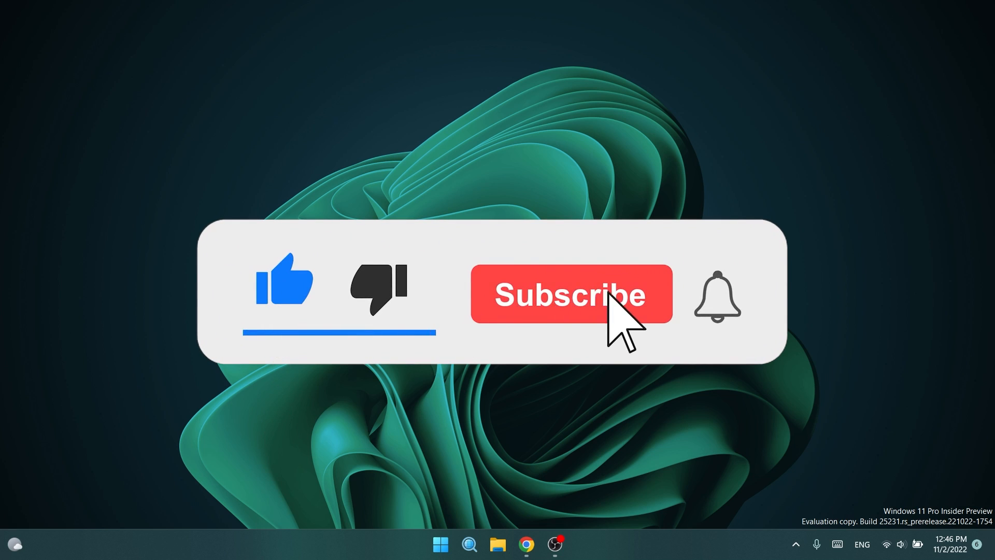
click(570, 294)
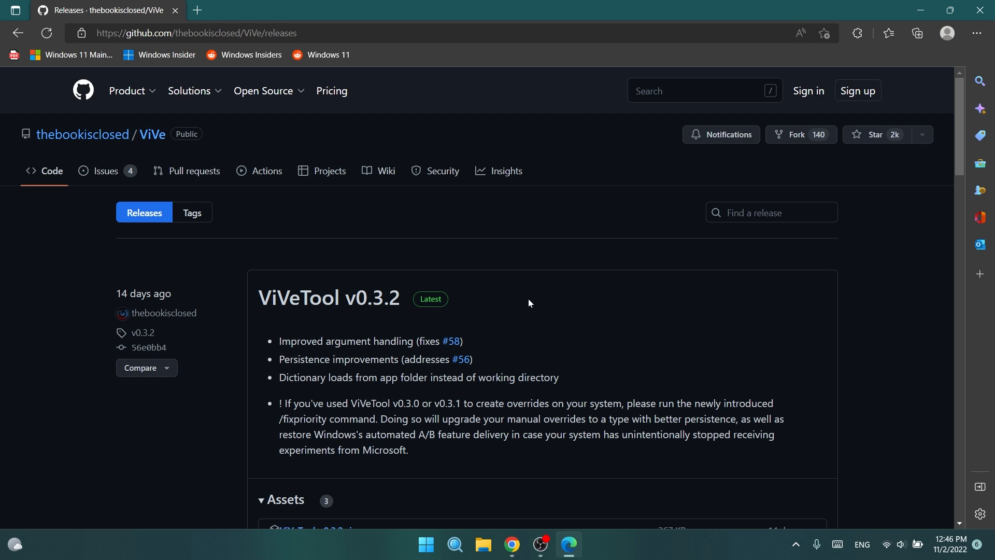
mouse_move(506, 311)
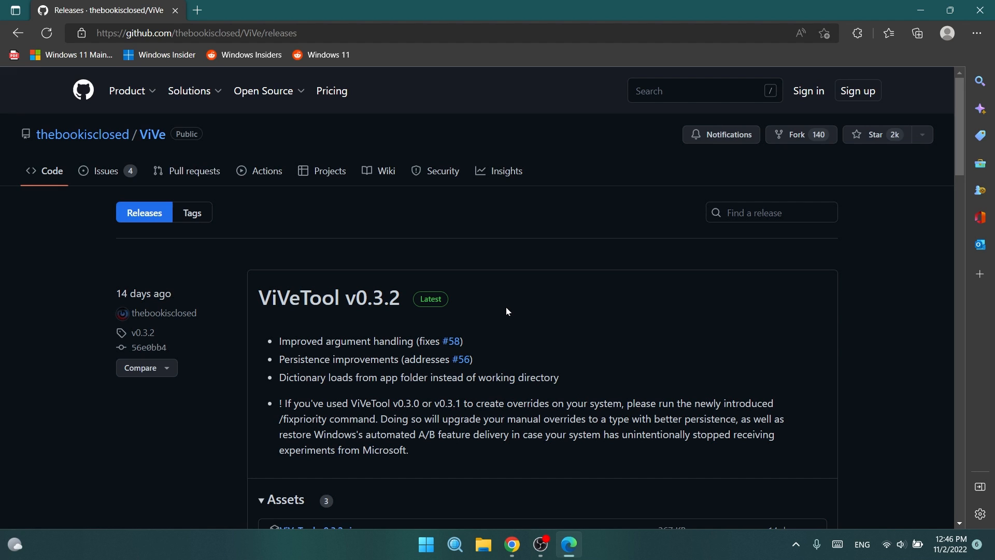
Step: Scroll the ViVe releases page down to the v0.3.2 assets
scroll(down, 3)
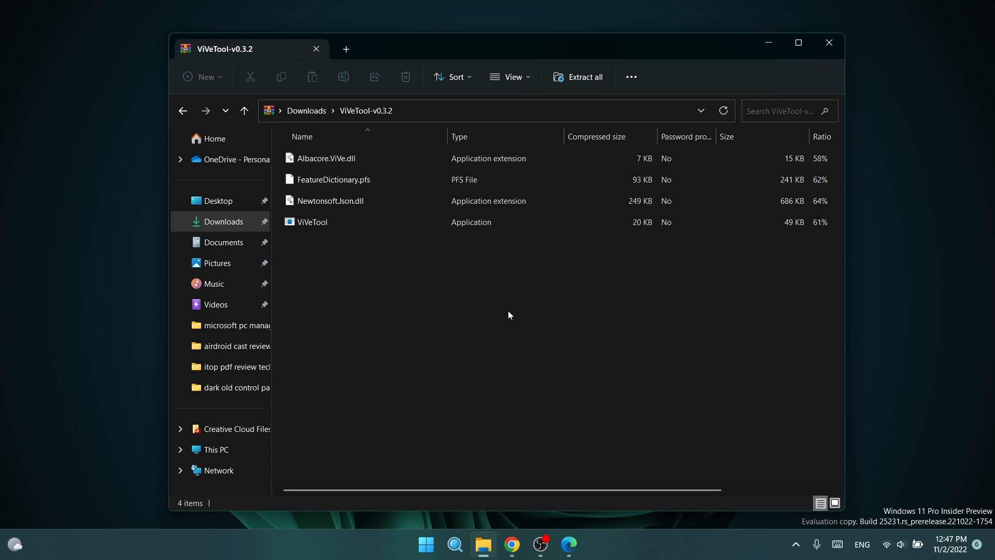
Step: Extract all ViVeTool-v0.3.2 files to C:\Windows\System32
click(577, 77)
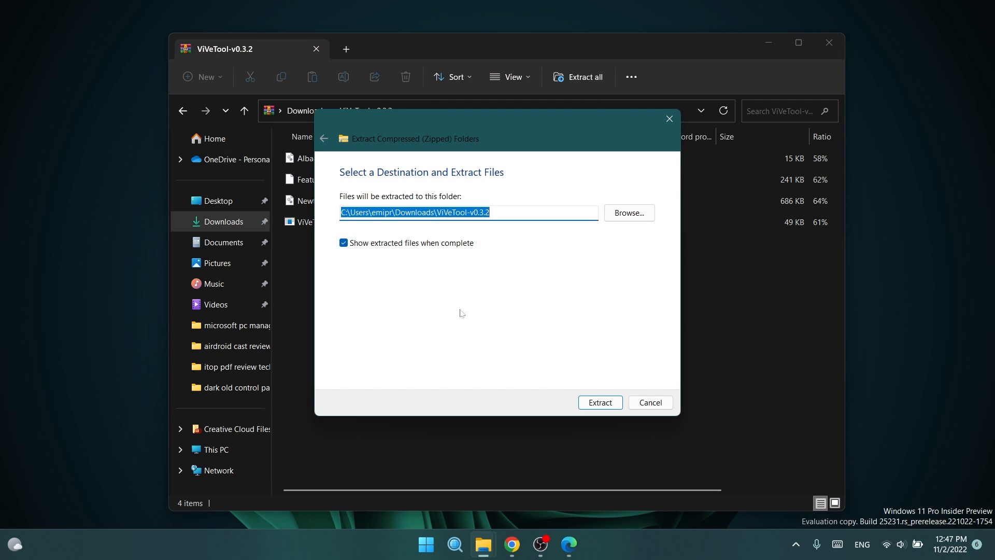
click(628, 213)
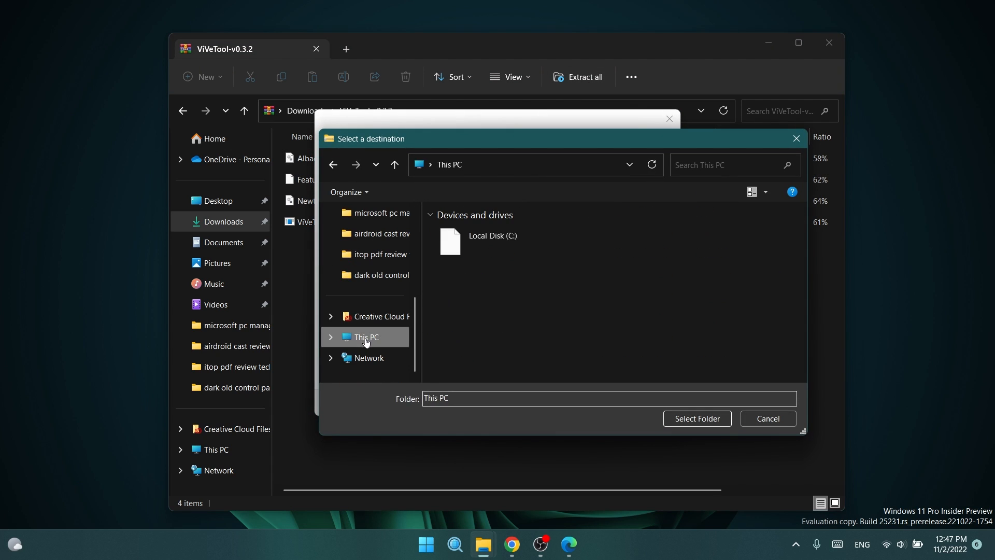
double_click(492, 242)
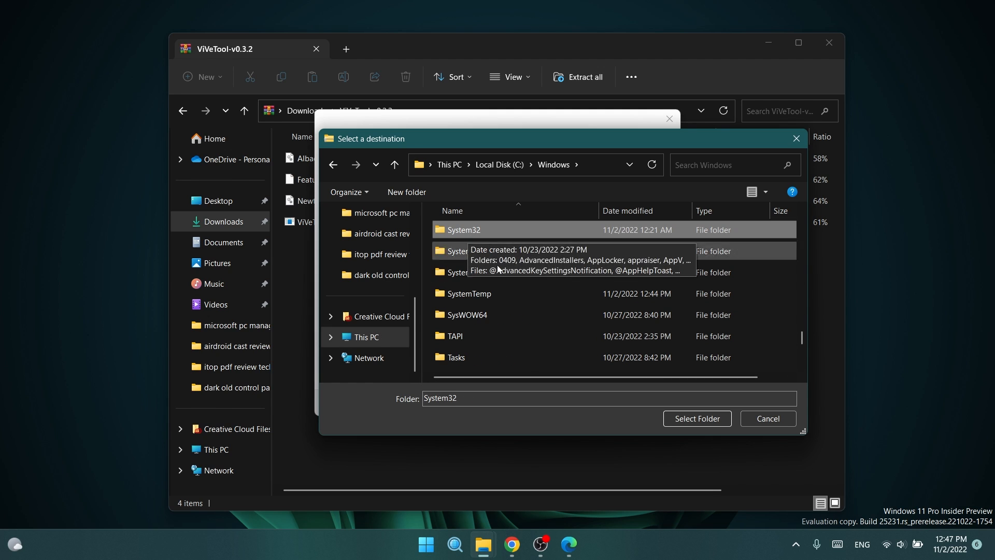
click(696, 419)
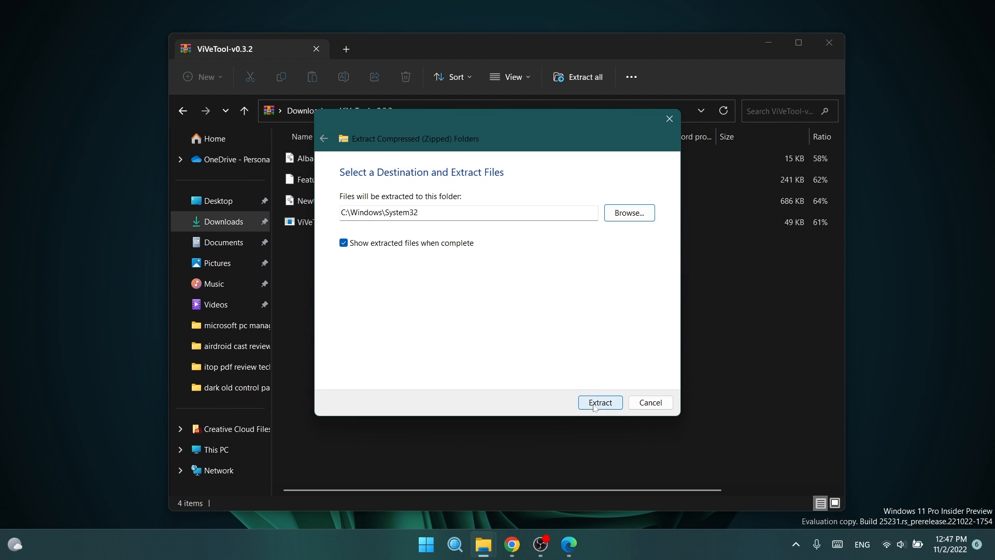
click(599, 402)
text(cmd)
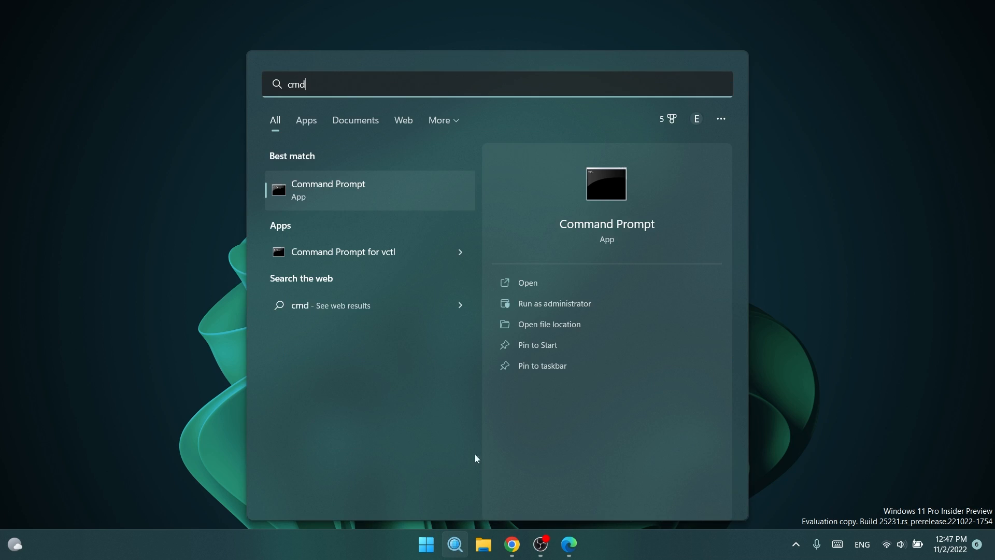
mouse_move(554, 303)
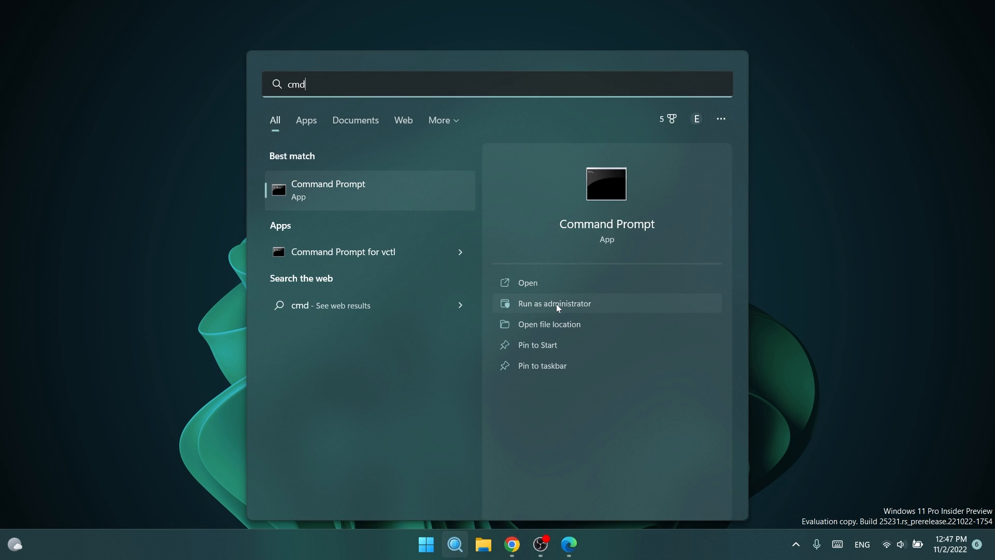
Step: Run Command Prompt as administrator from the cmd search result
click(554, 303)
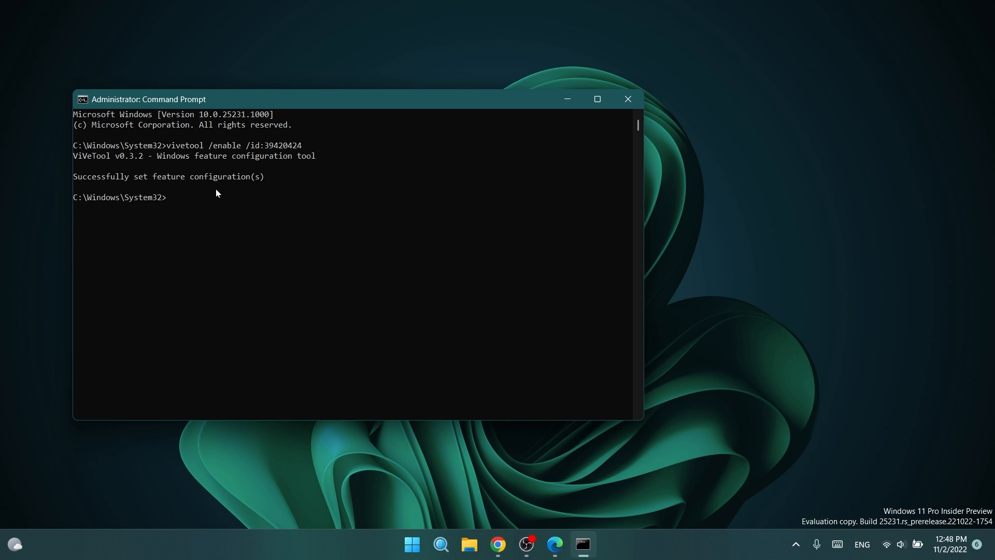
Step: After vivetool /enable /id:39420424 succeeds, close the Command Prompt window
click(627, 99)
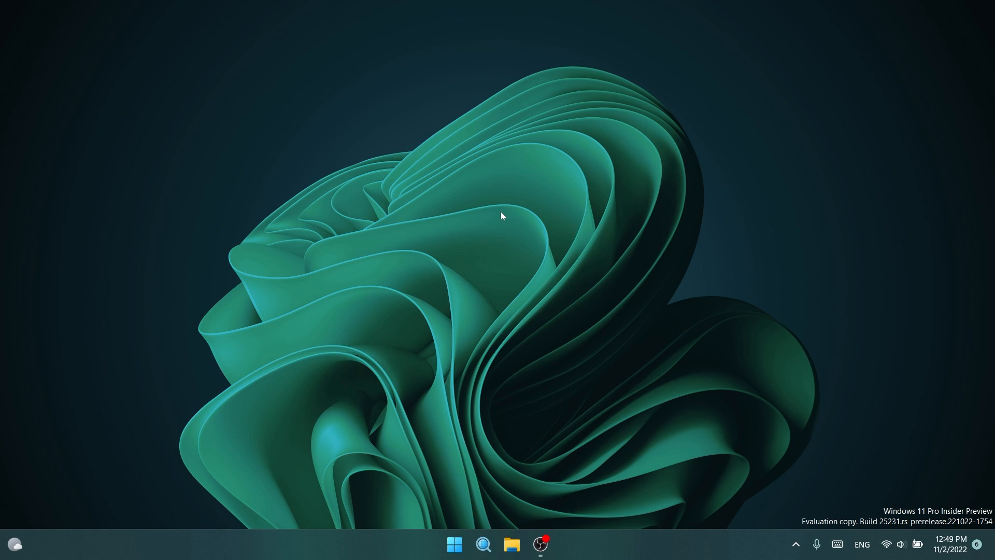
mouse_move(619, 546)
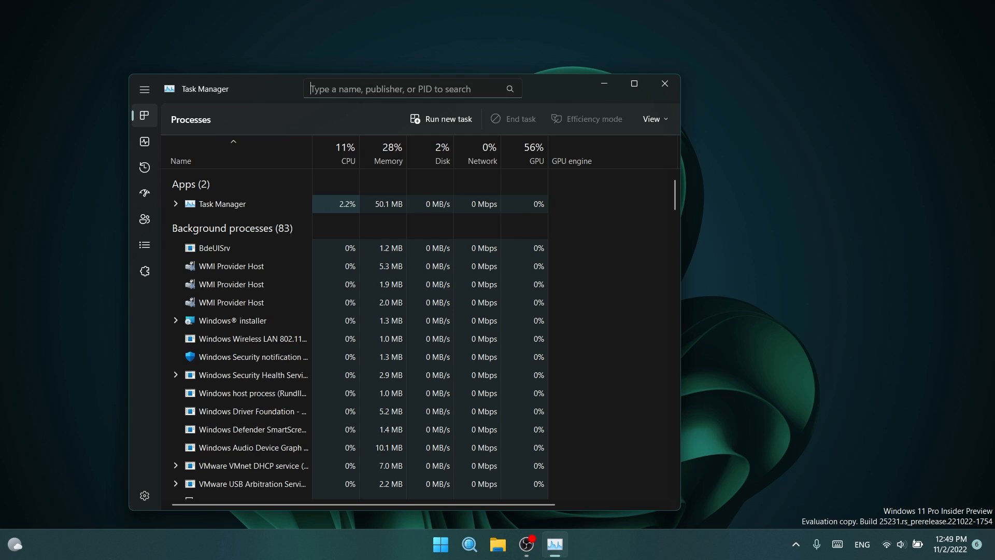
Step: Filter processes by typing 'explorer' in the search box, then switch to Details
text(explorer.exe)
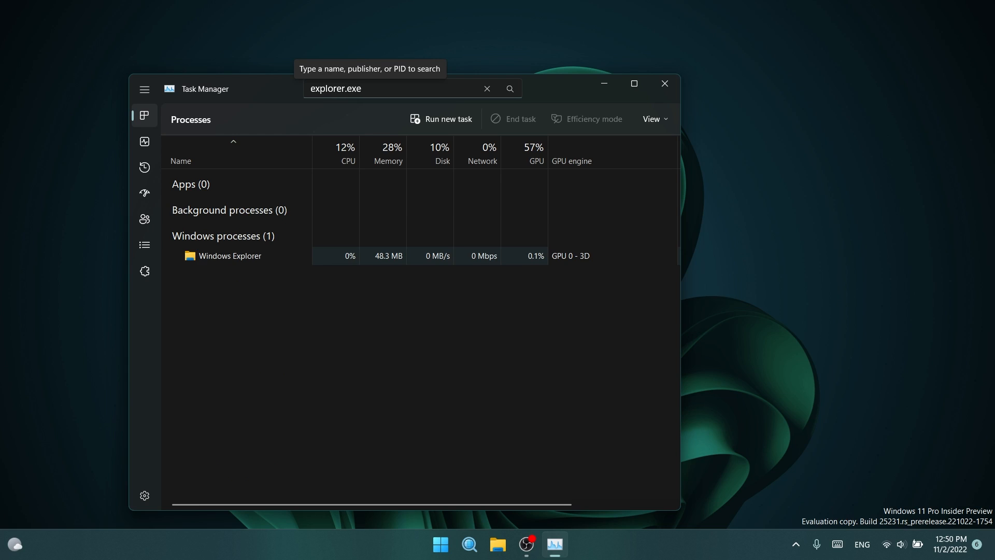
mouse_move(349, 102)
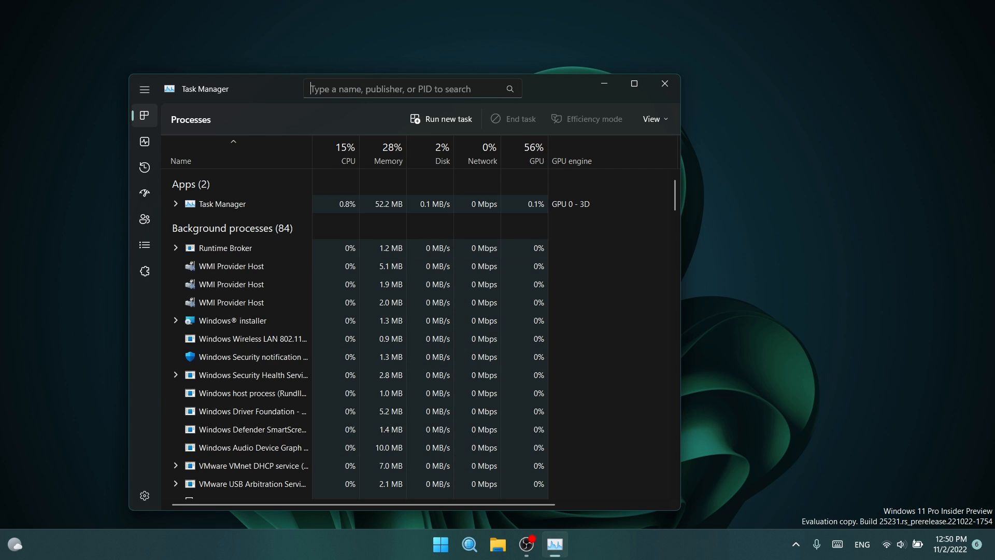
click(144, 244)
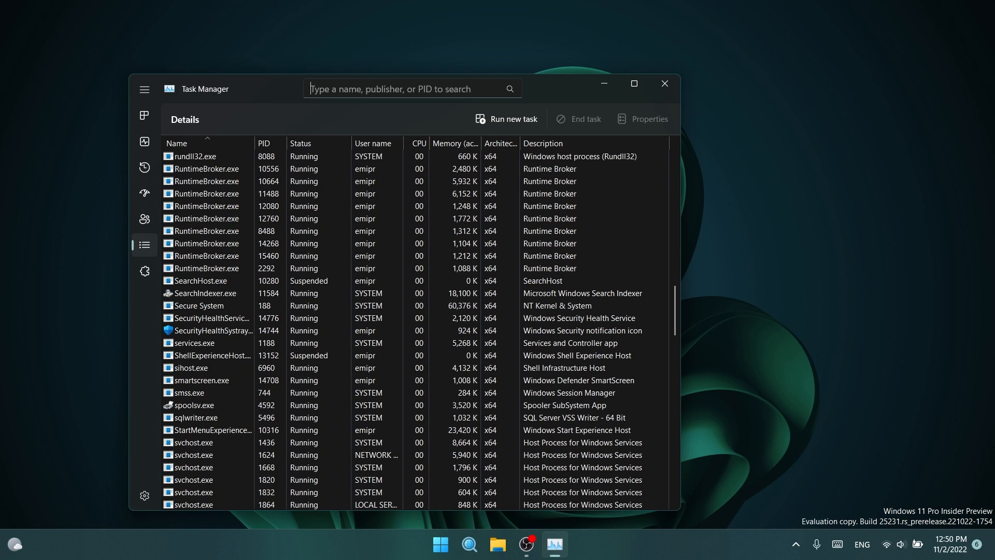
Step: Search Details for PID 14744, clear the search, and return to Processes
text(1)
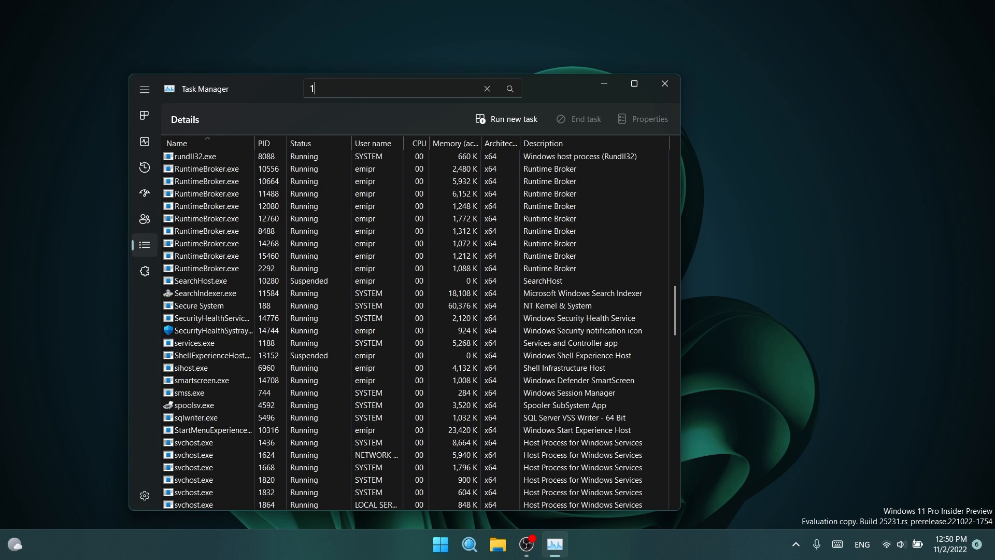
text(4744)
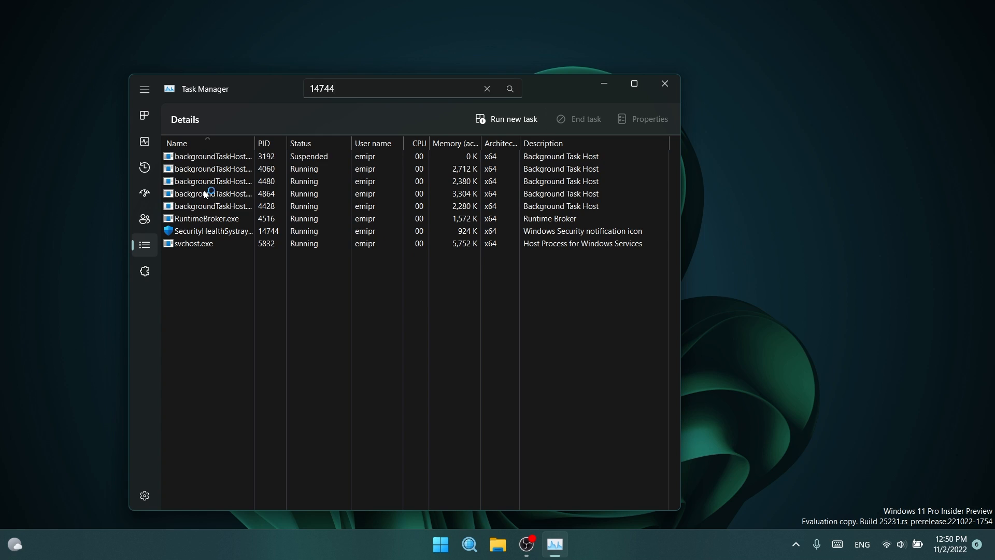
click(509, 89)
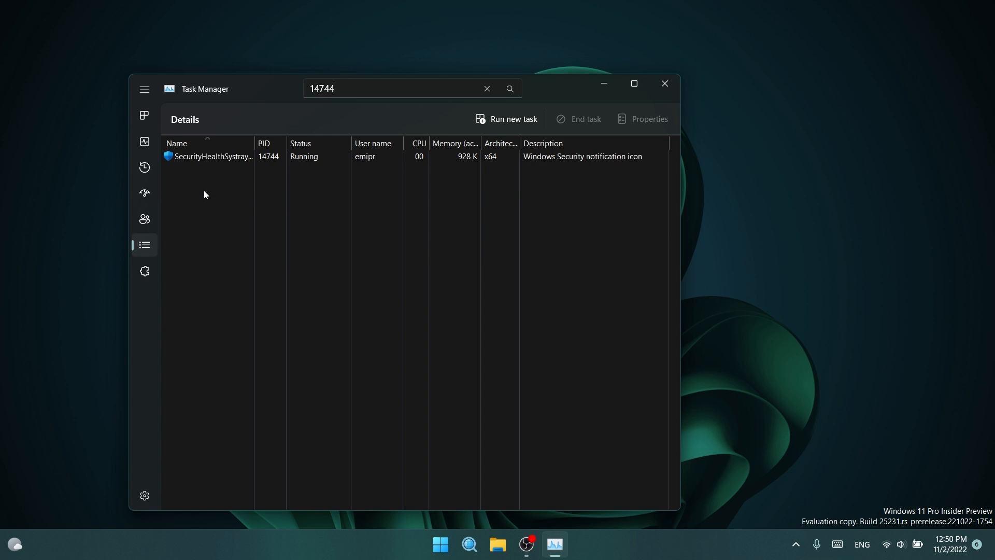
click(487, 88)
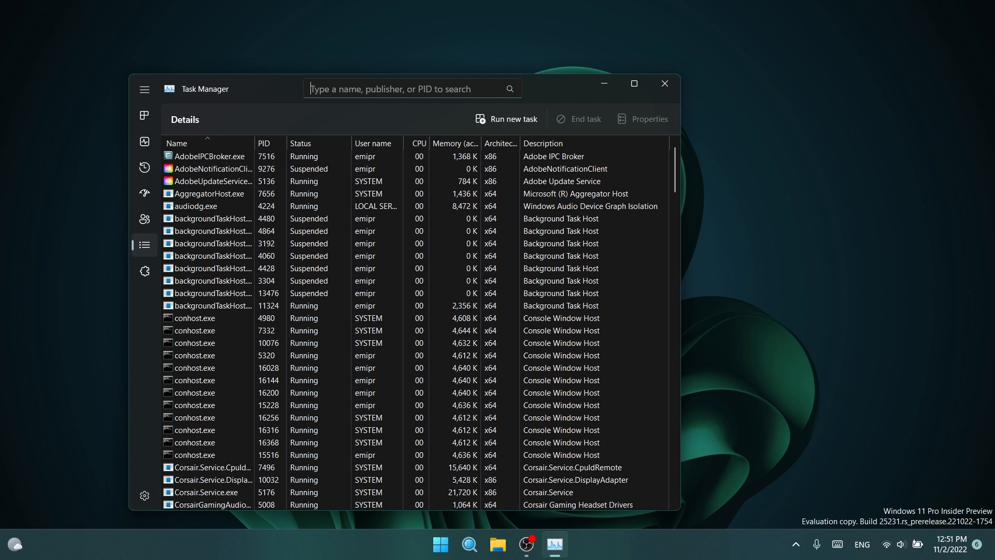
click(144, 141)
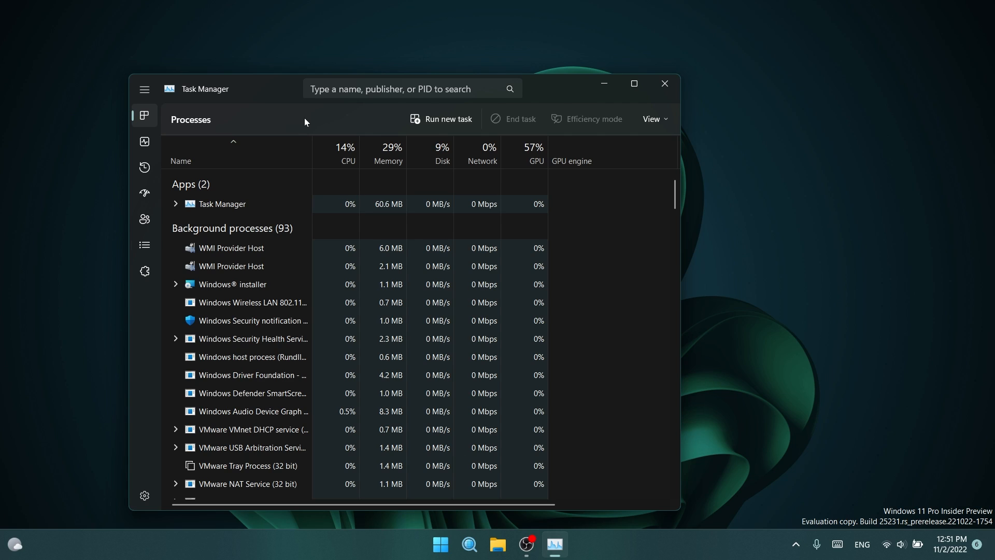
Step: Close the Task Manager window to return to the desktop
click(664, 83)
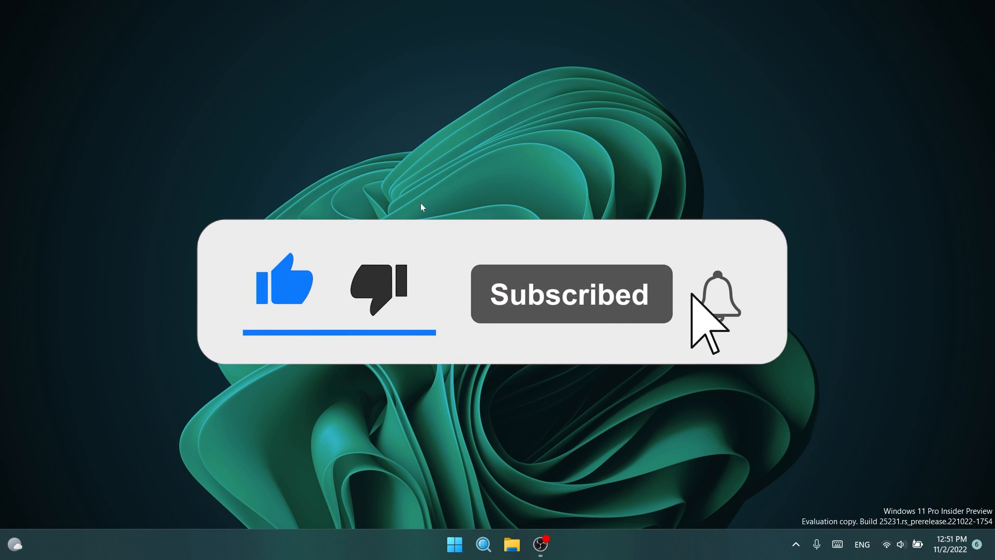
click(716, 295)
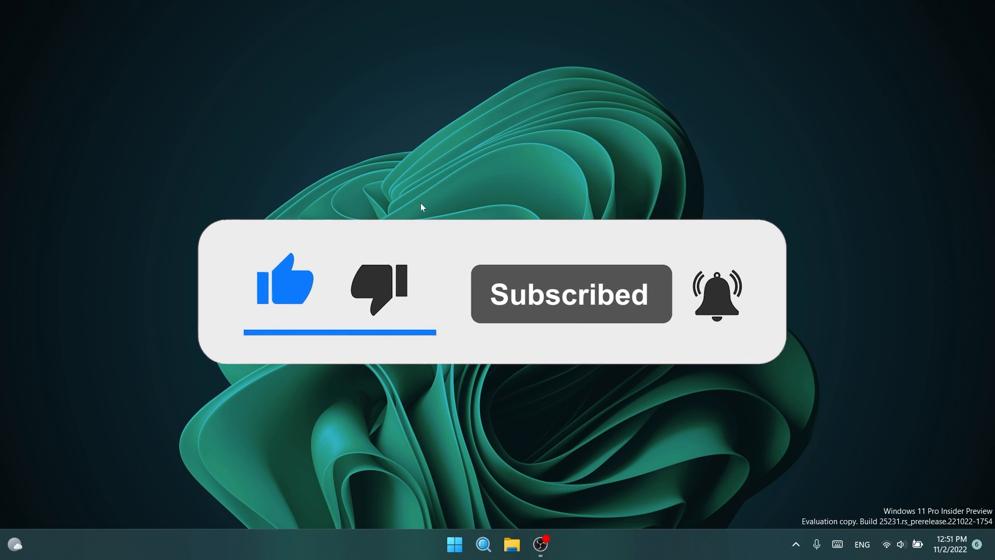